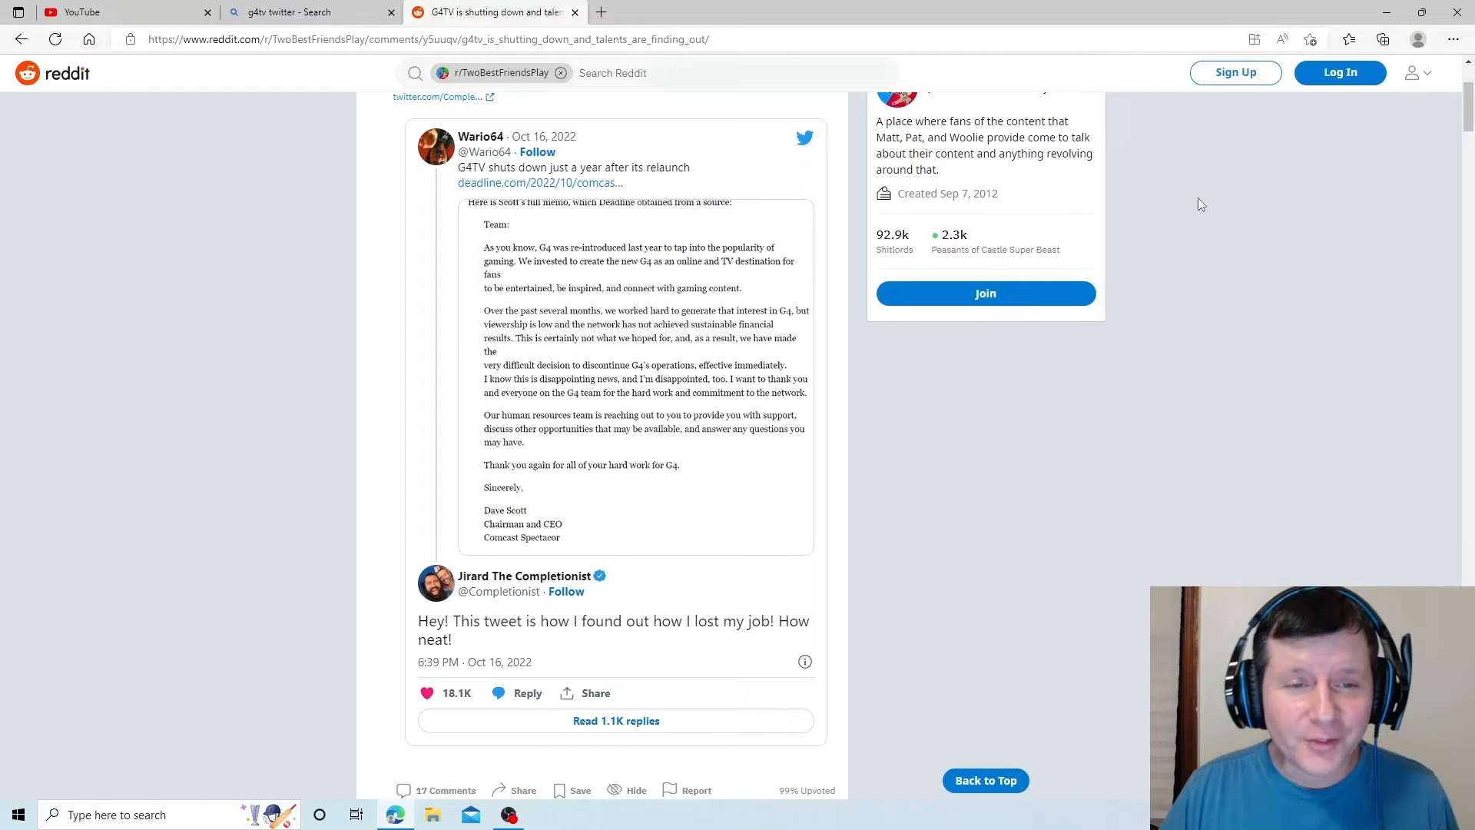
mouse_move(529, 286)
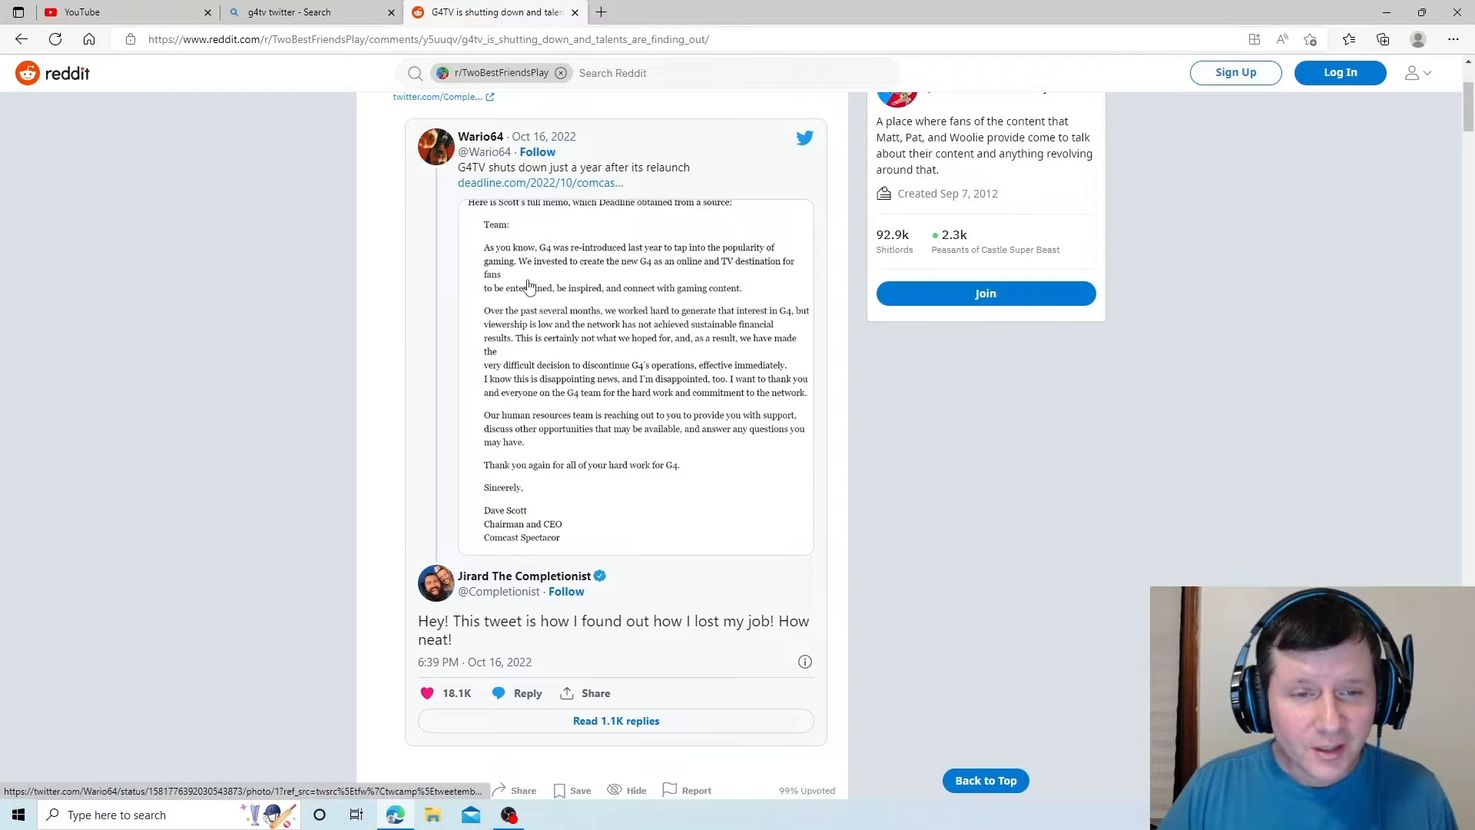
mouse_move(508, 217)
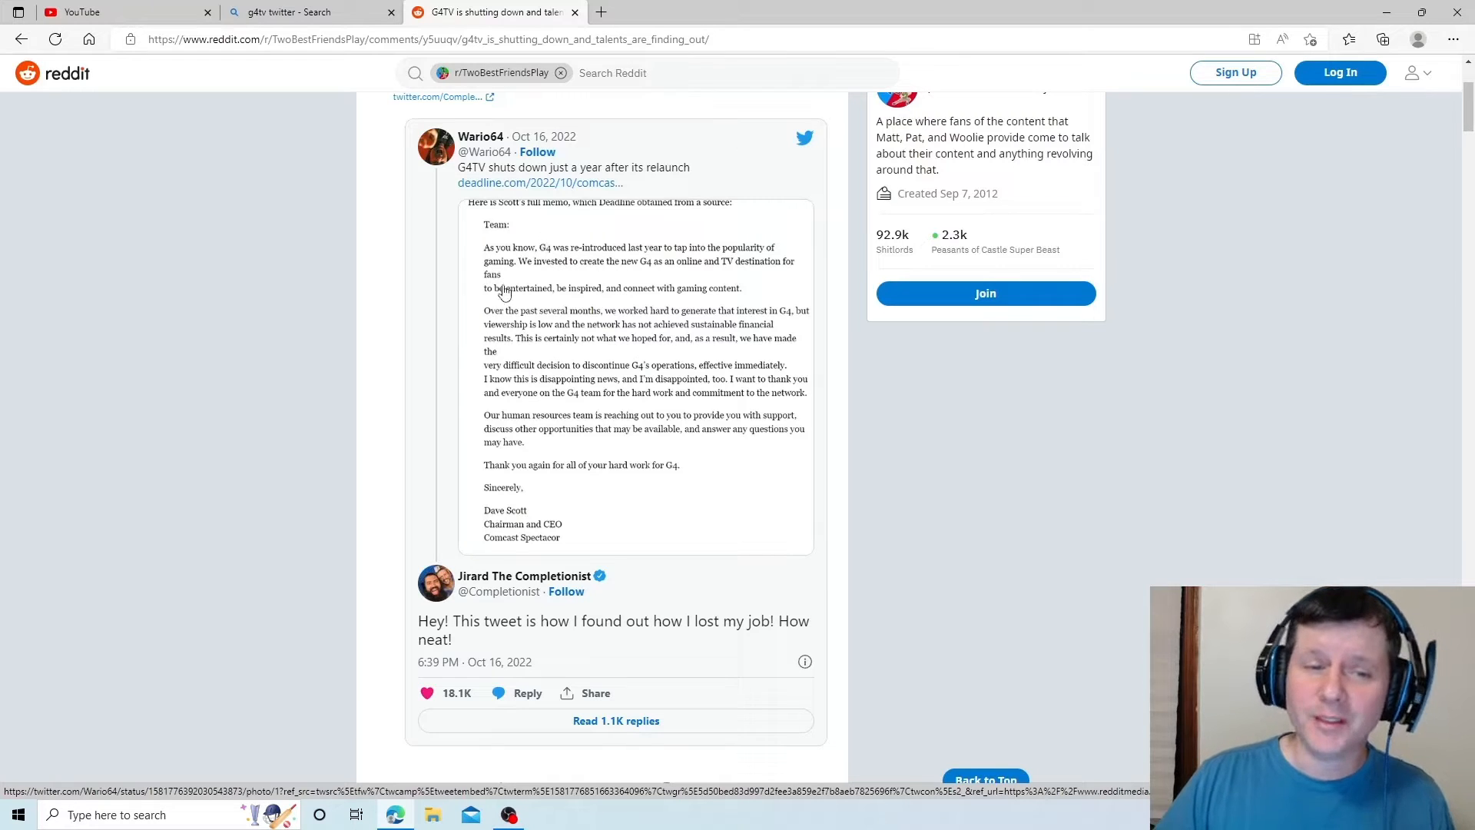
mouse_move(559, 268)
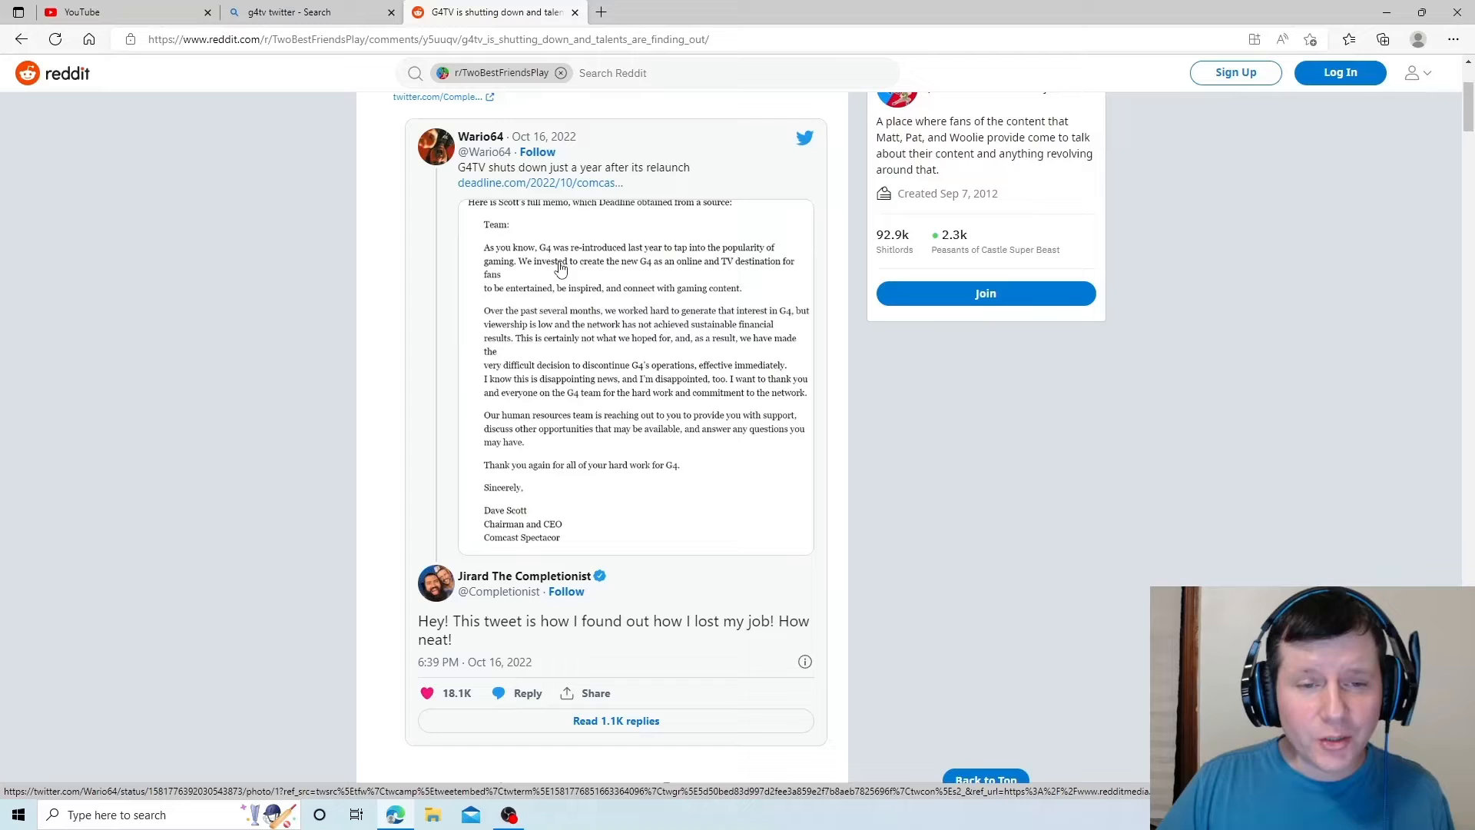
mouse_move(652, 274)
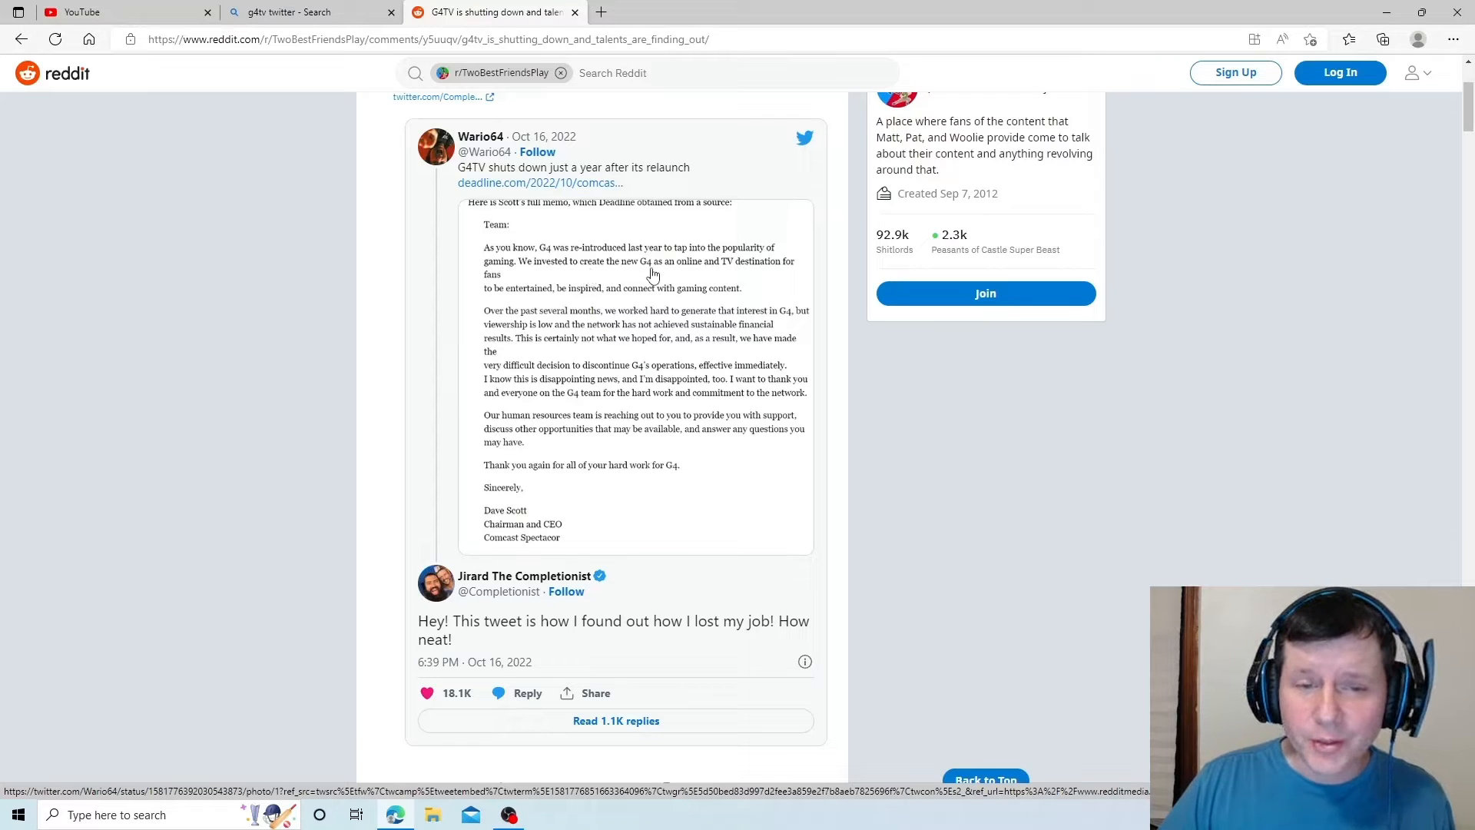
mouse_move(546, 285)
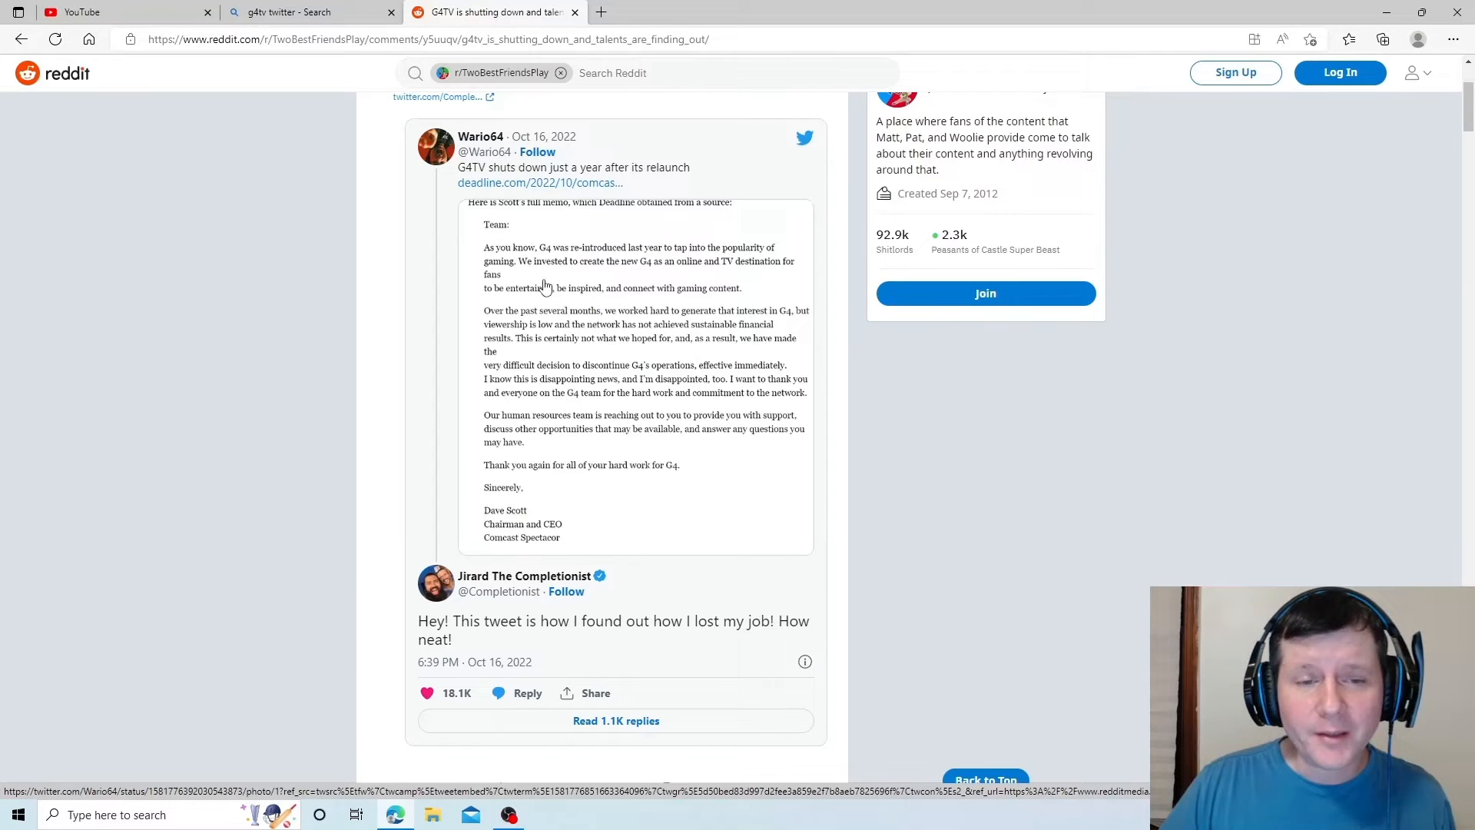
mouse_move(571, 282)
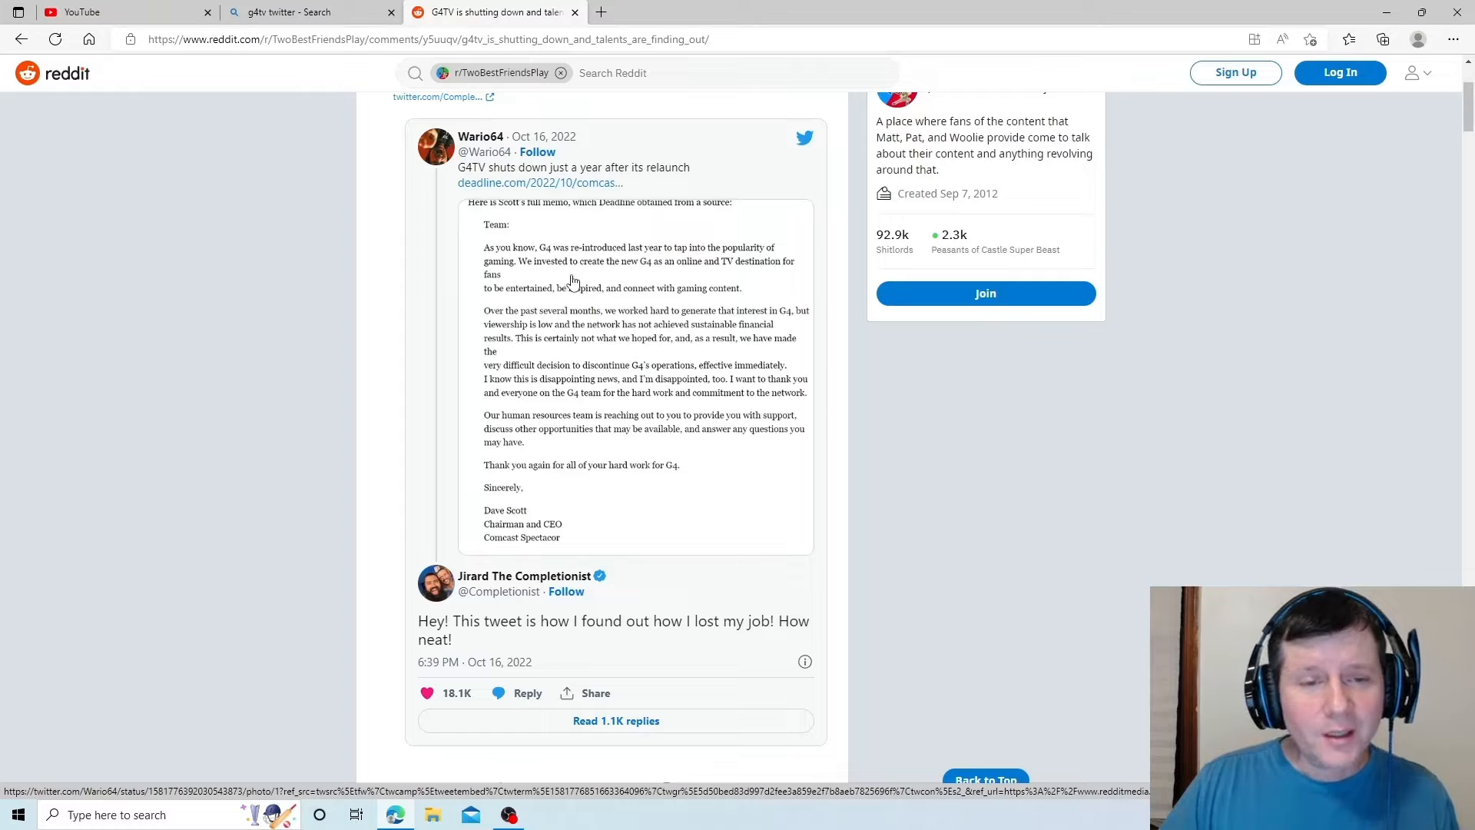
mouse_move(663, 280)
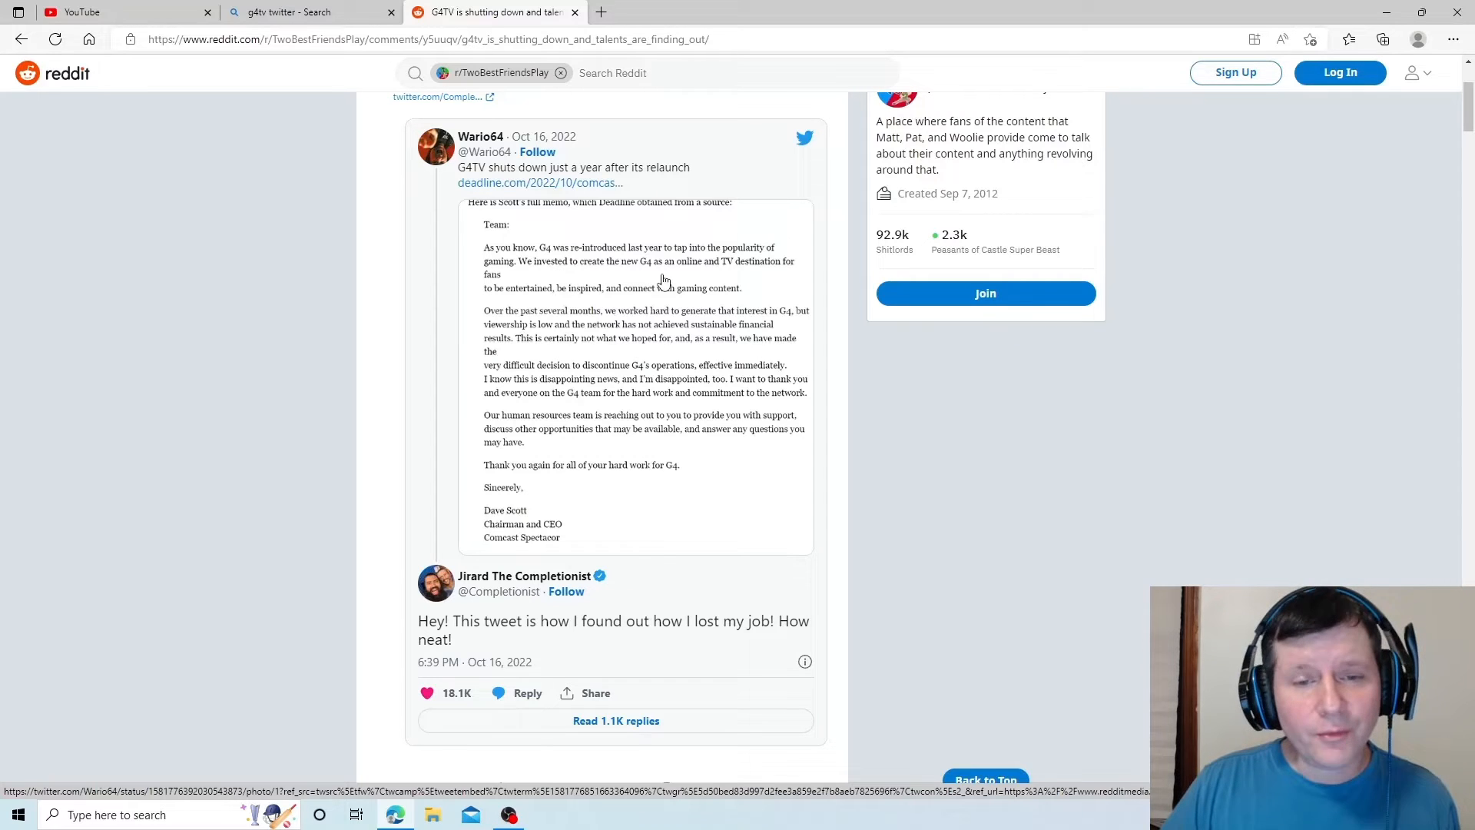
mouse_move(495, 299)
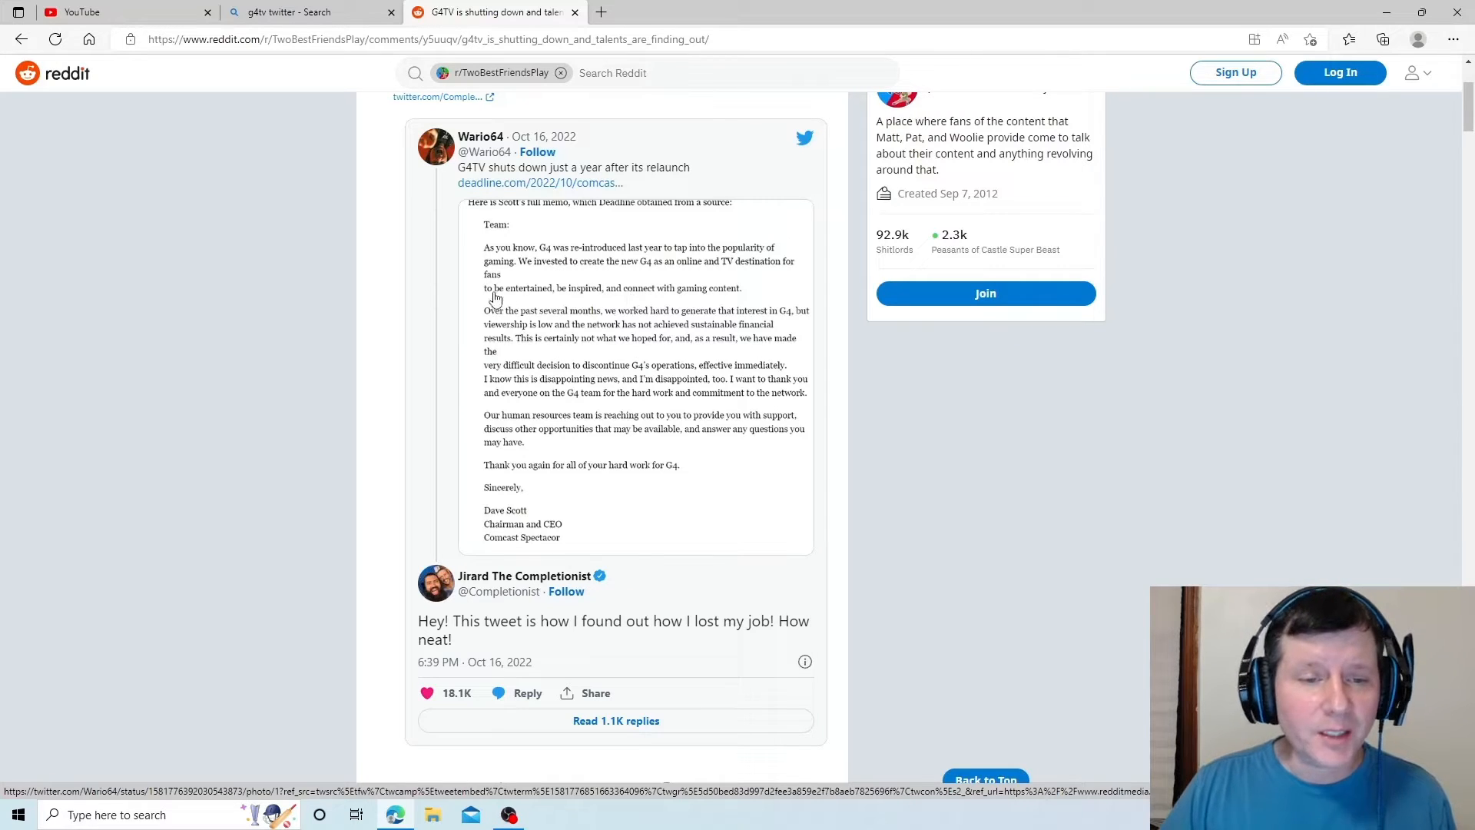
mouse_move(590, 301)
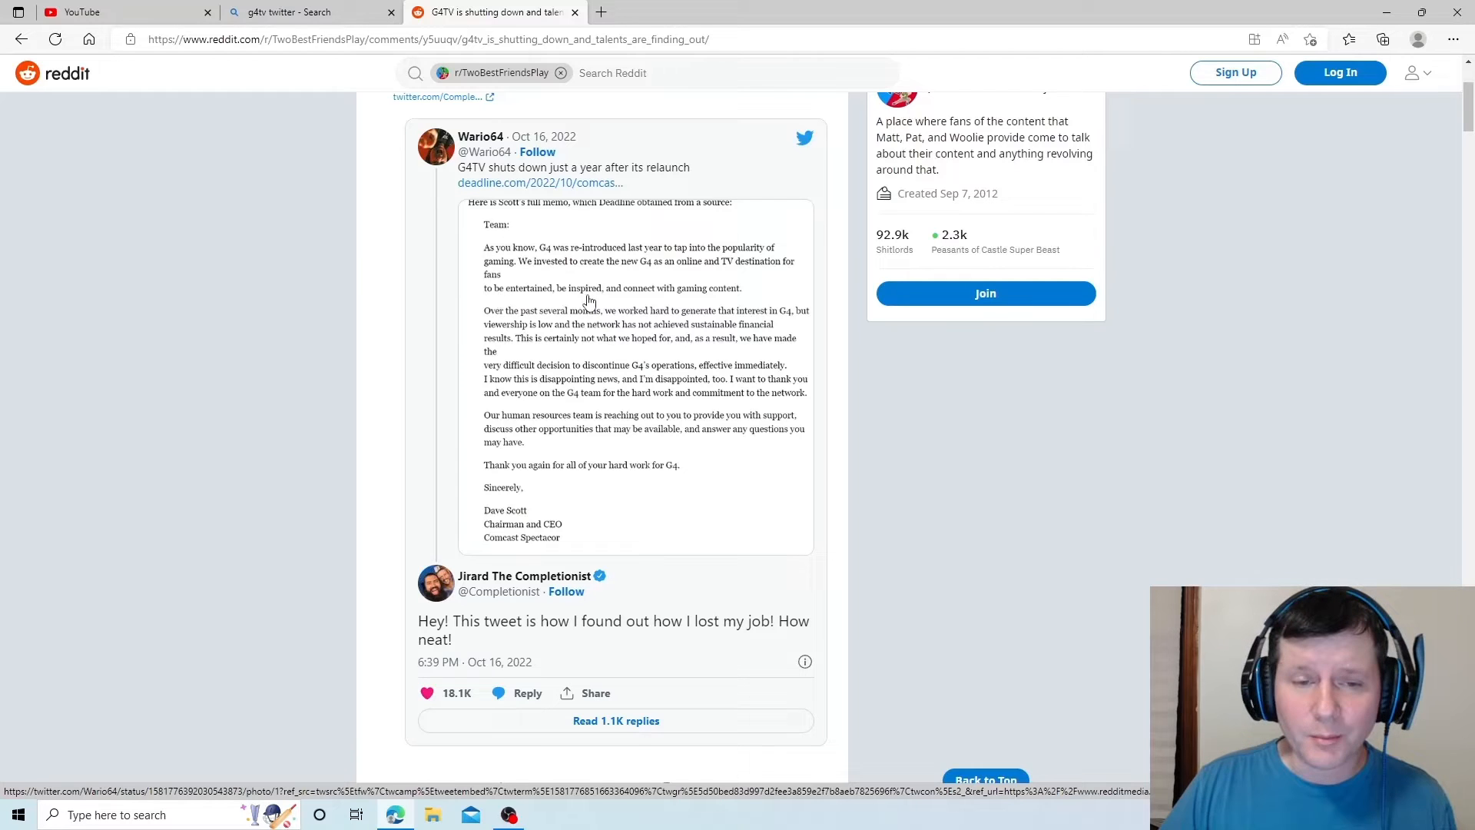
mouse_move(723, 304)
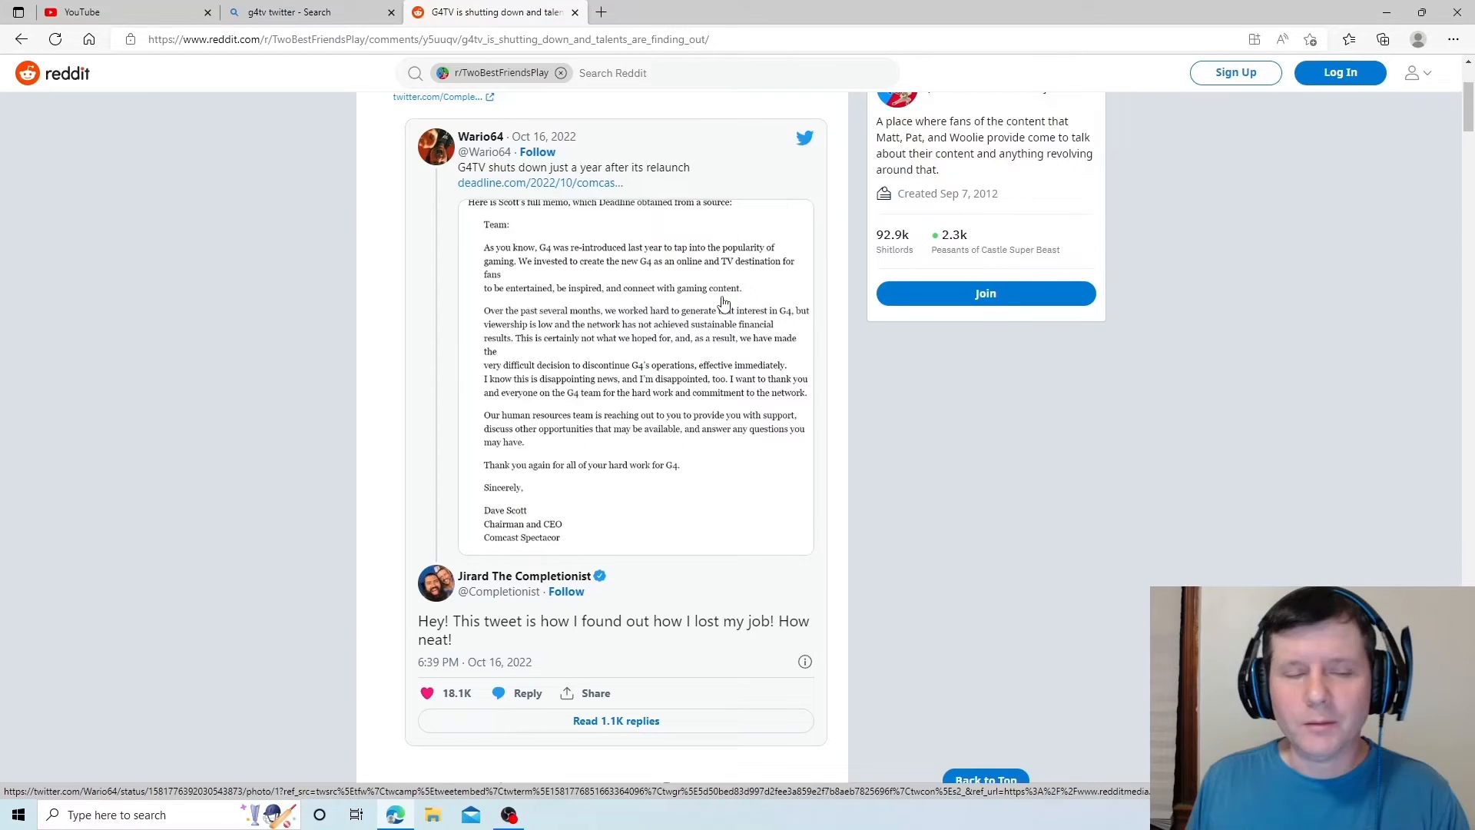
mouse_move(633, 397)
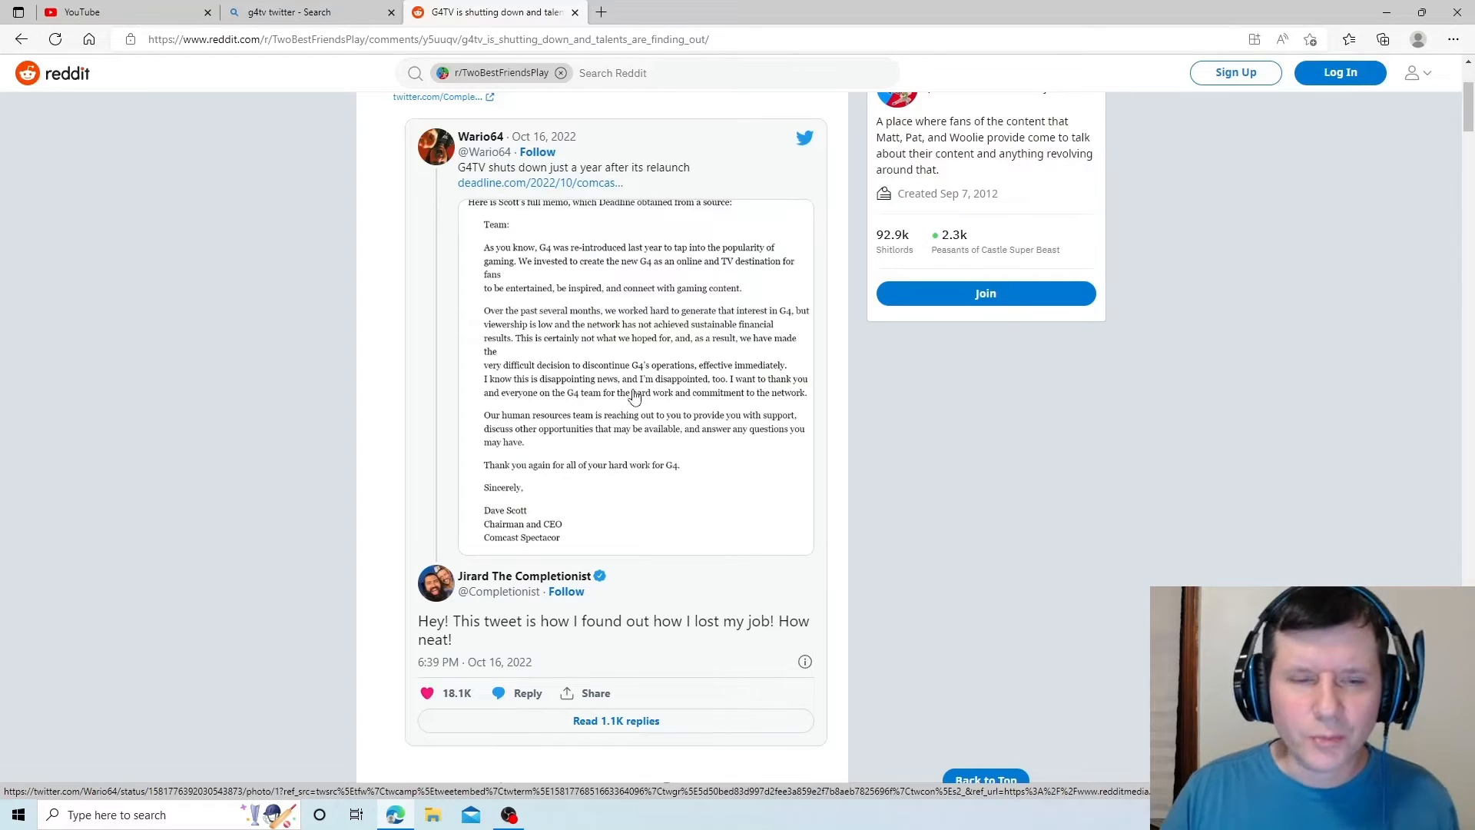
mouse_move(541, 351)
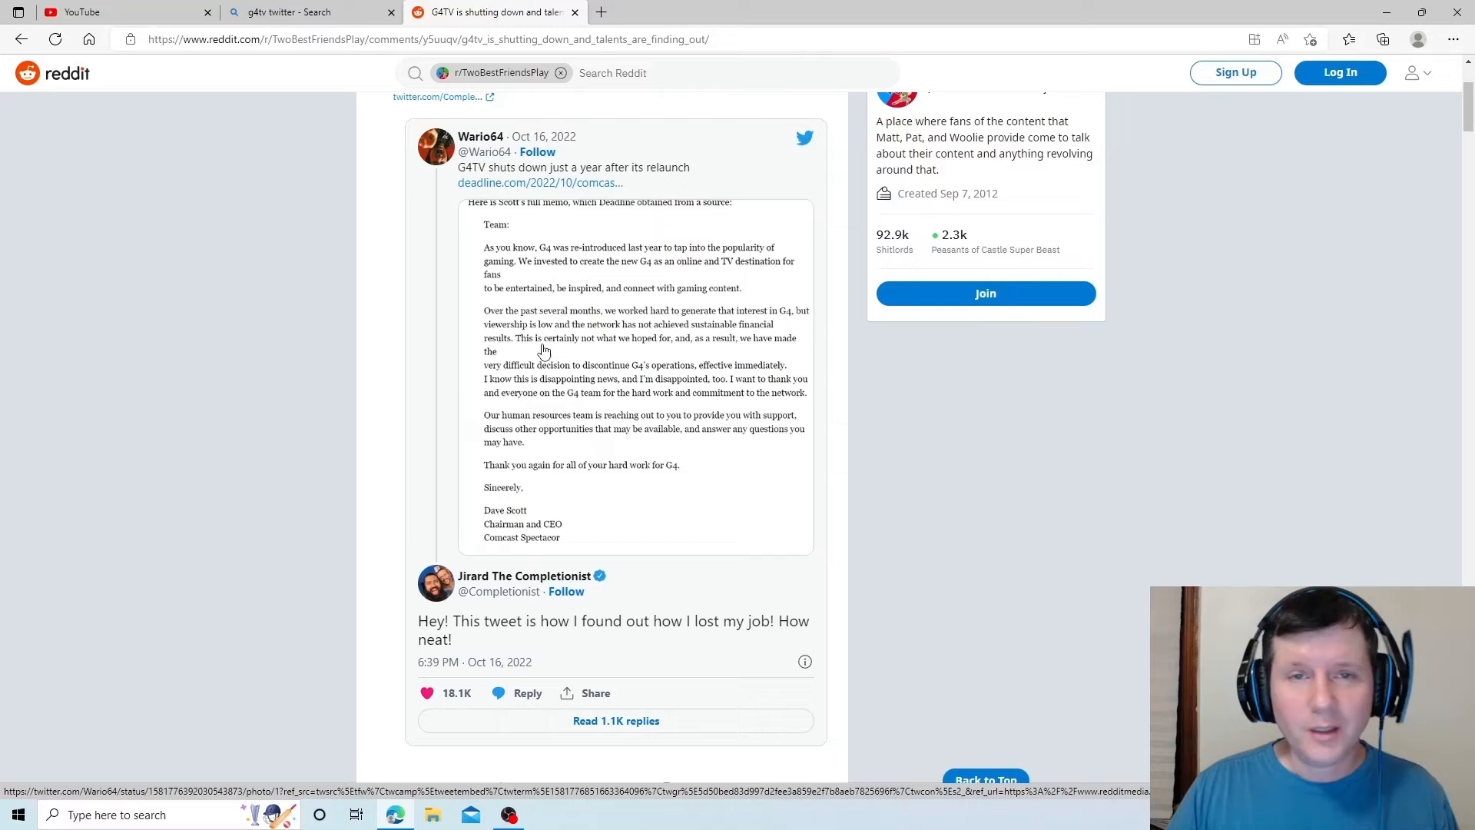
mouse_move(553, 353)
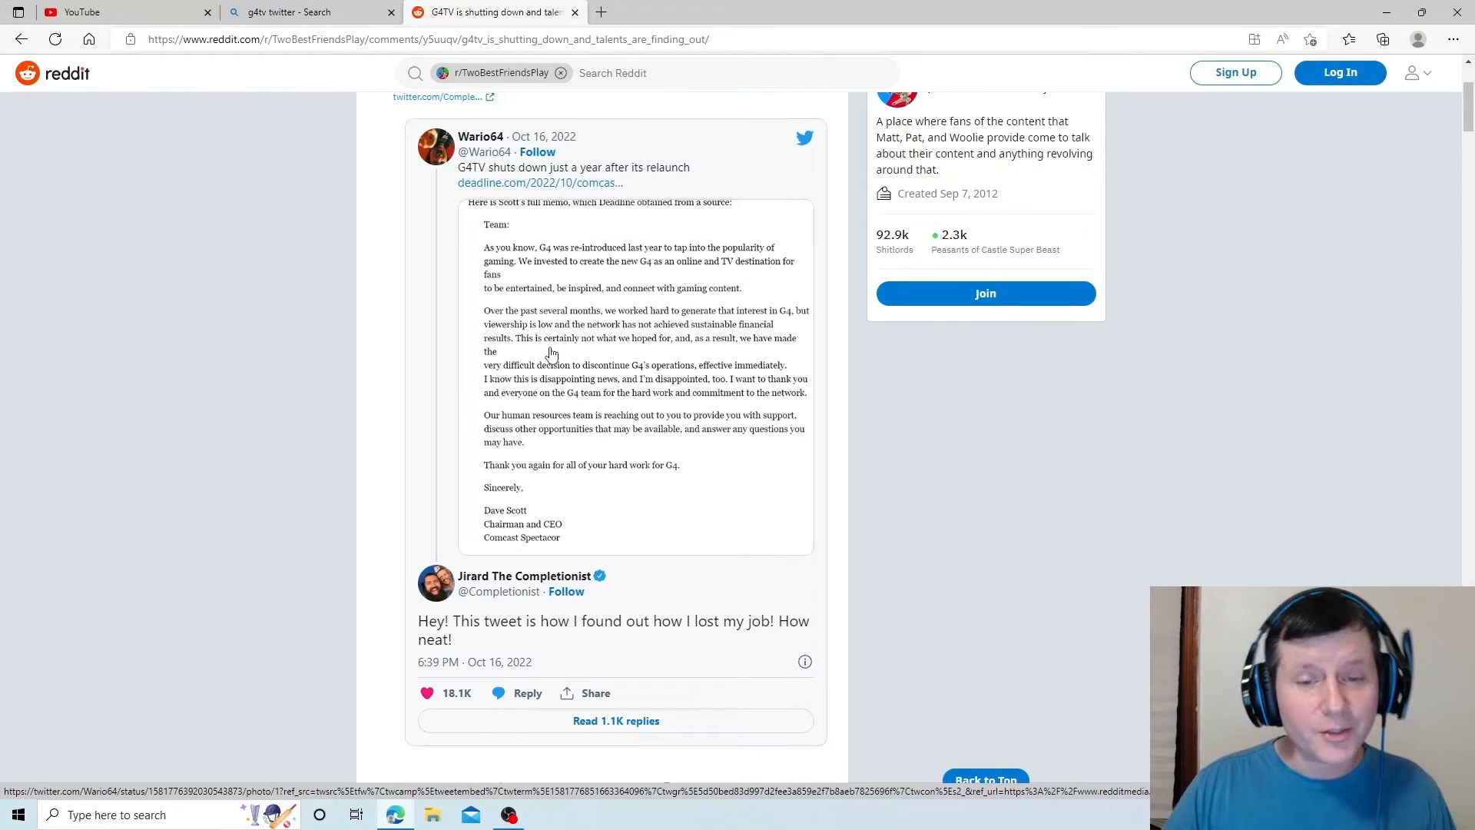
mouse_move(561, 406)
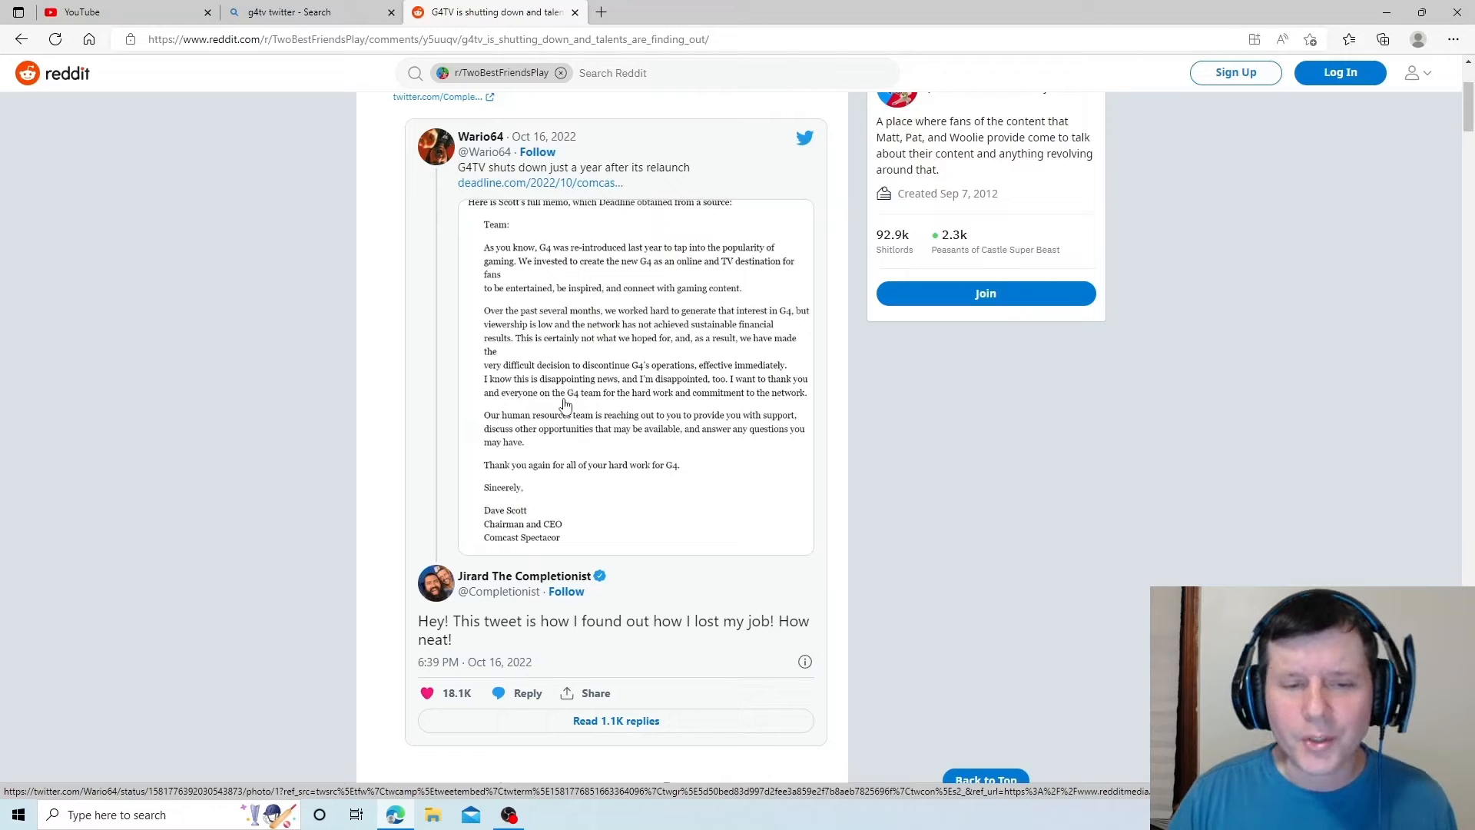
mouse_move(575, 414)
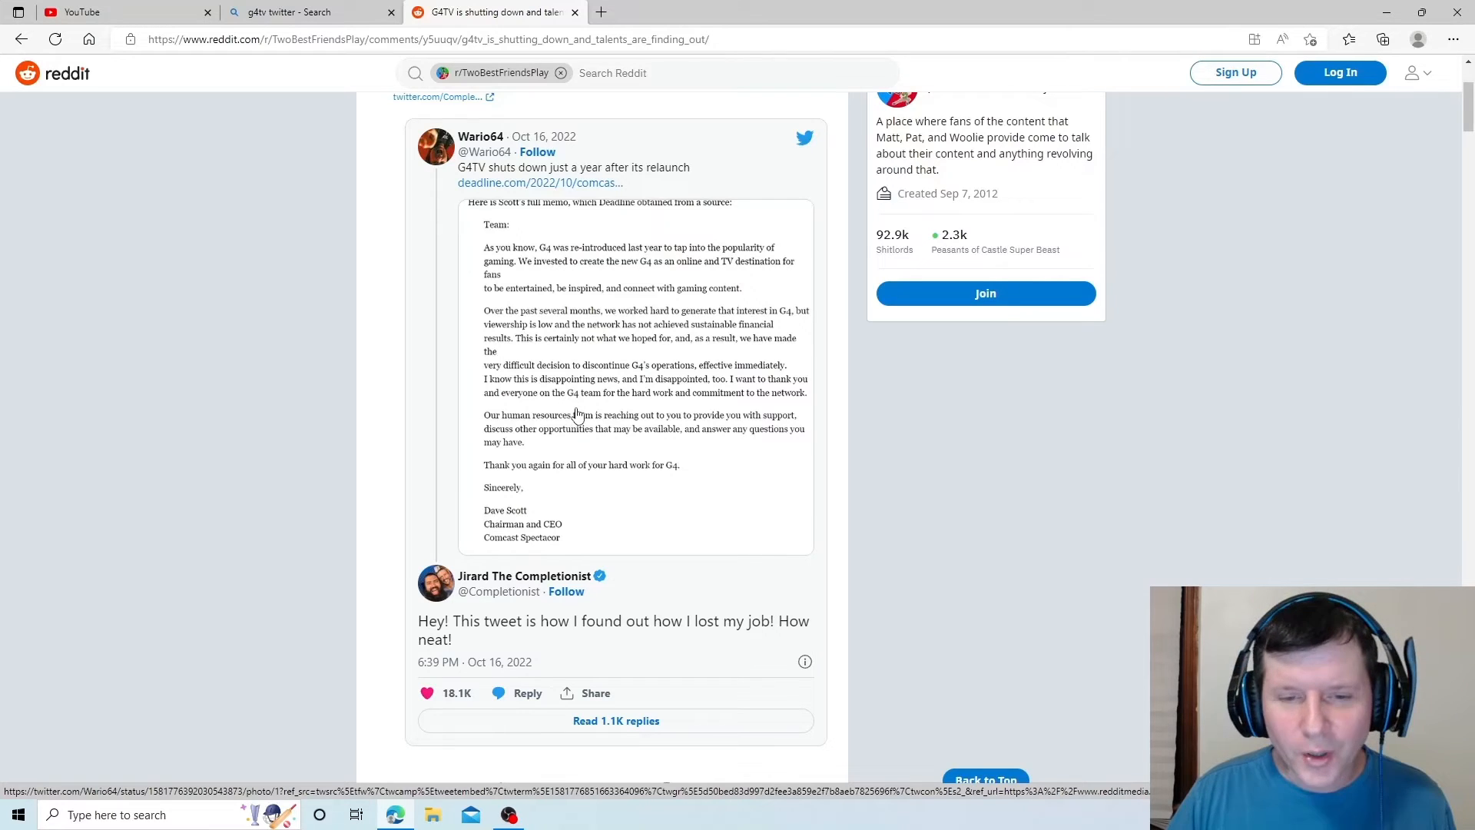
mouse_move(581, 448)
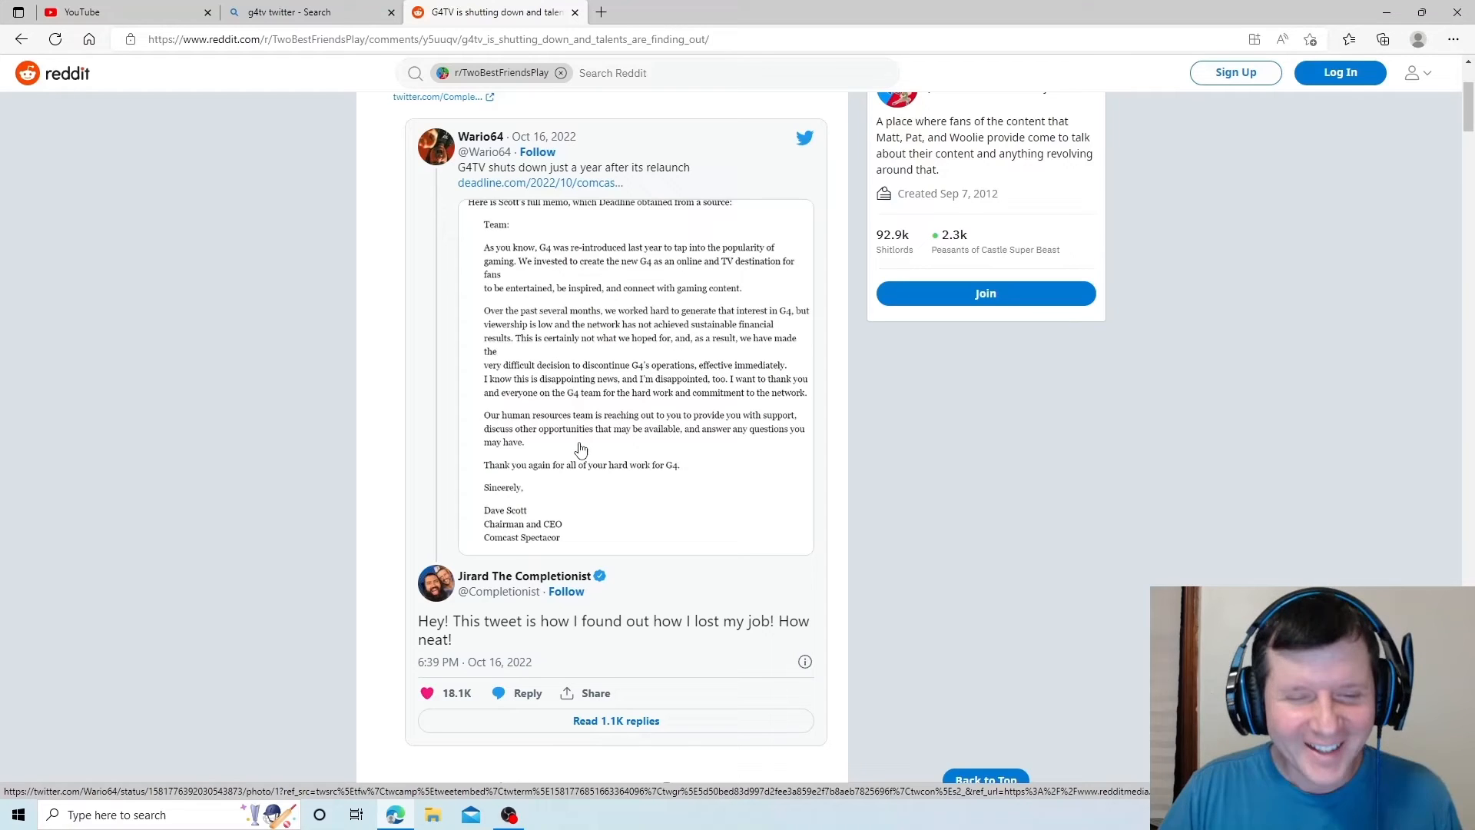
mouse_move(561, 475)
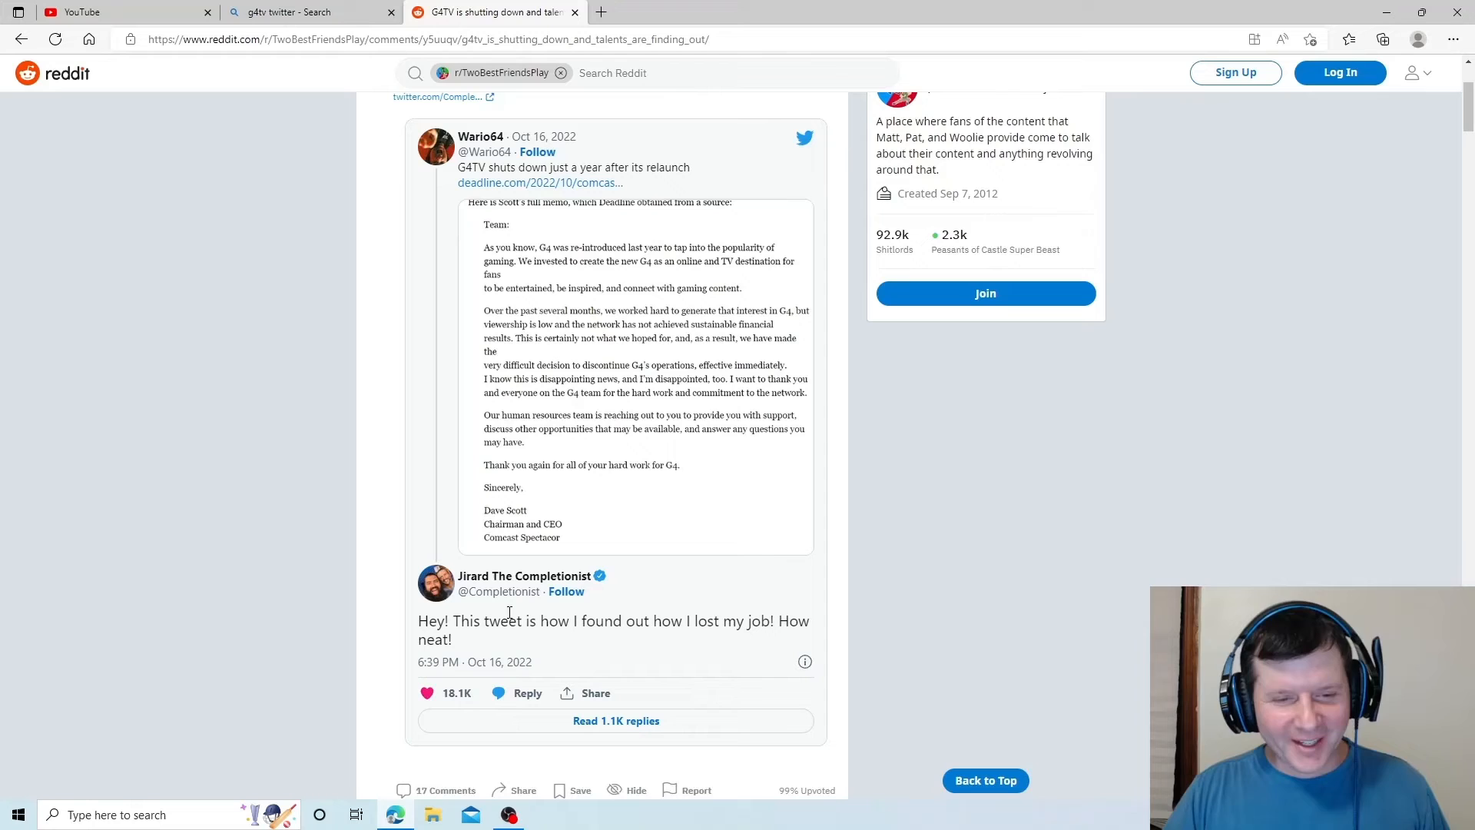
mouse_move(700, 646)
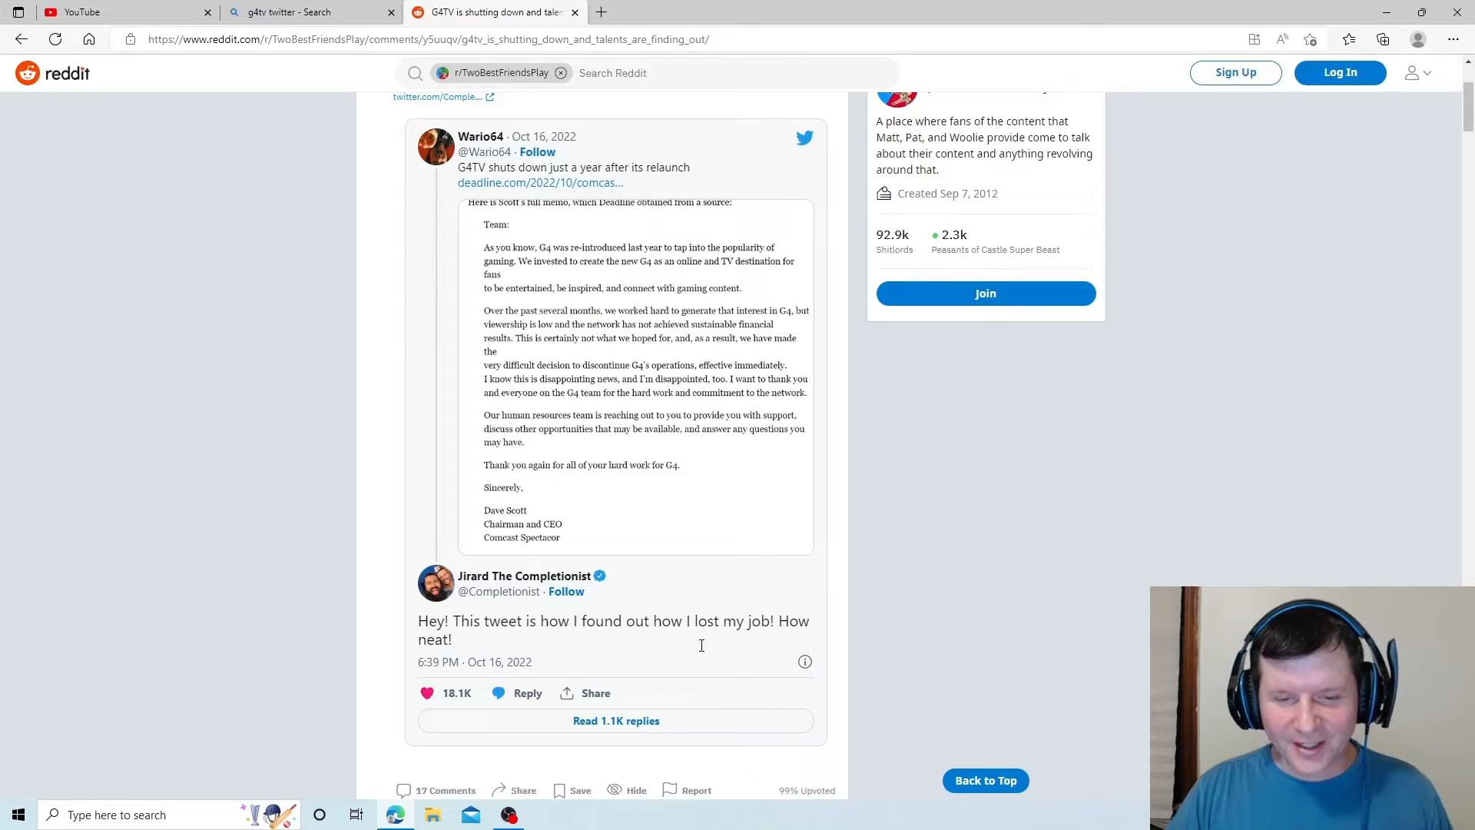
mouse_move(653, 508)
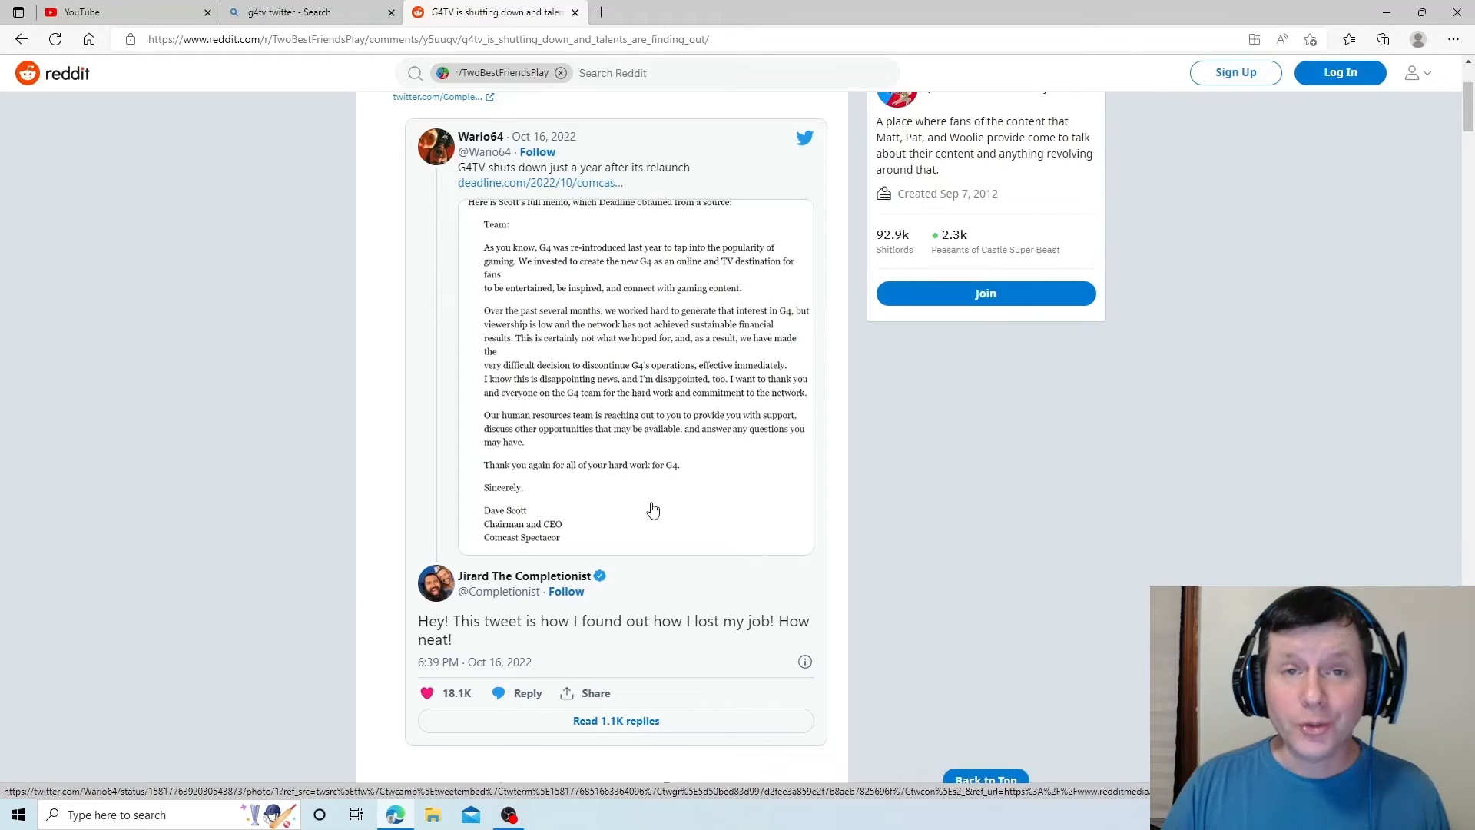
mouse_move(650, 506)
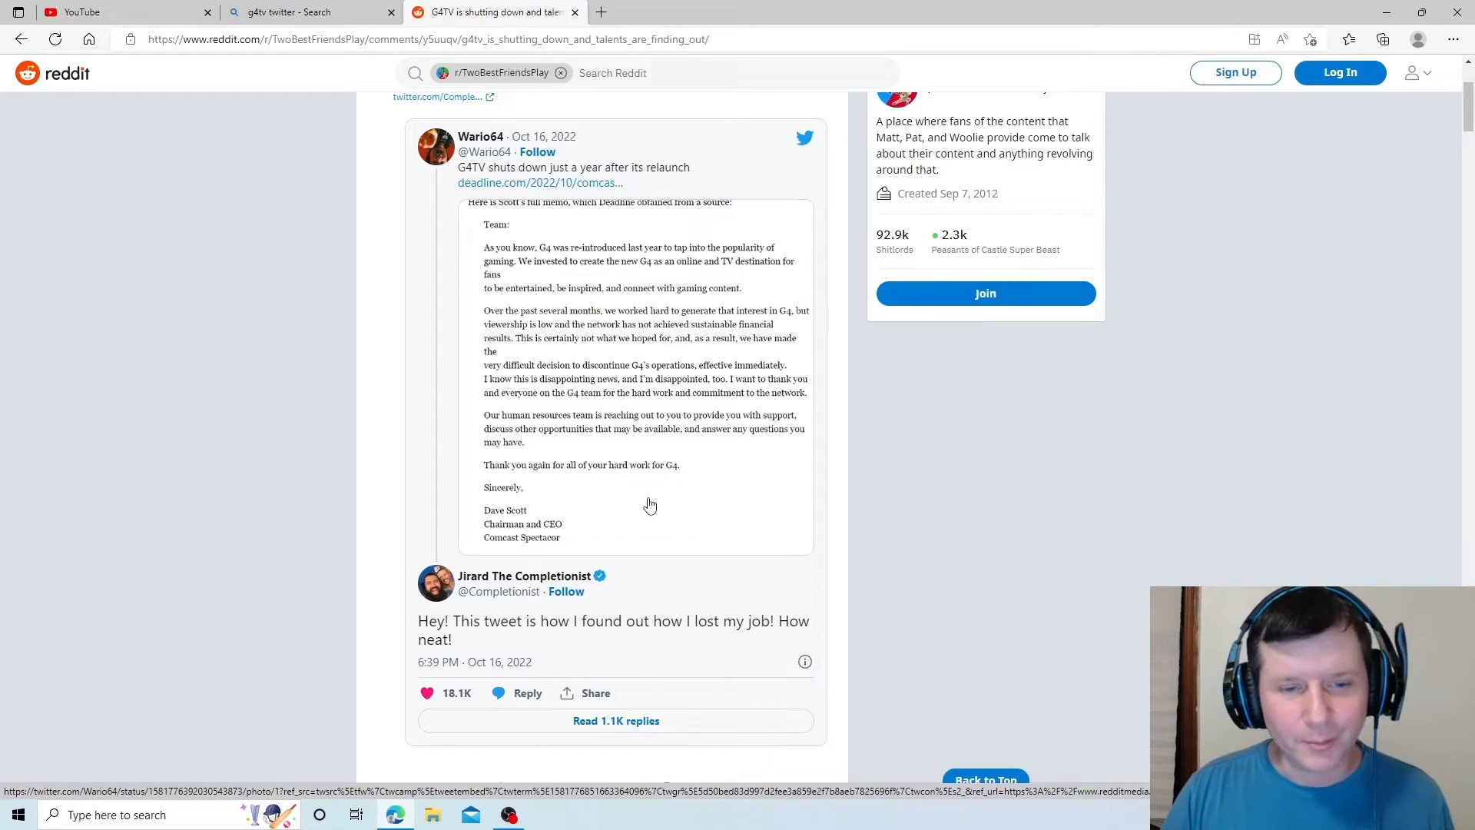
mouse_move(633, 497)
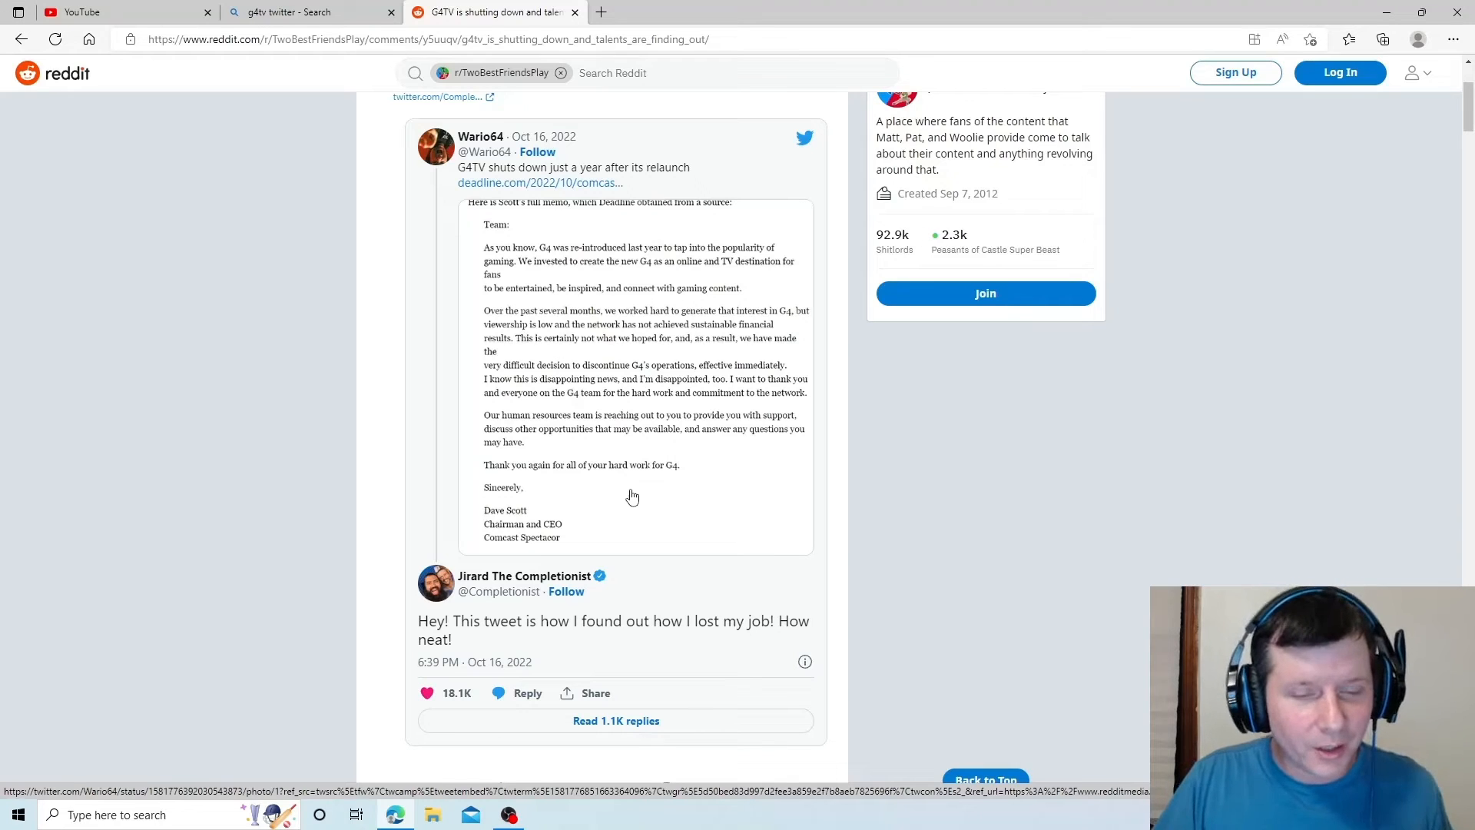
mouse_move(624, 495)
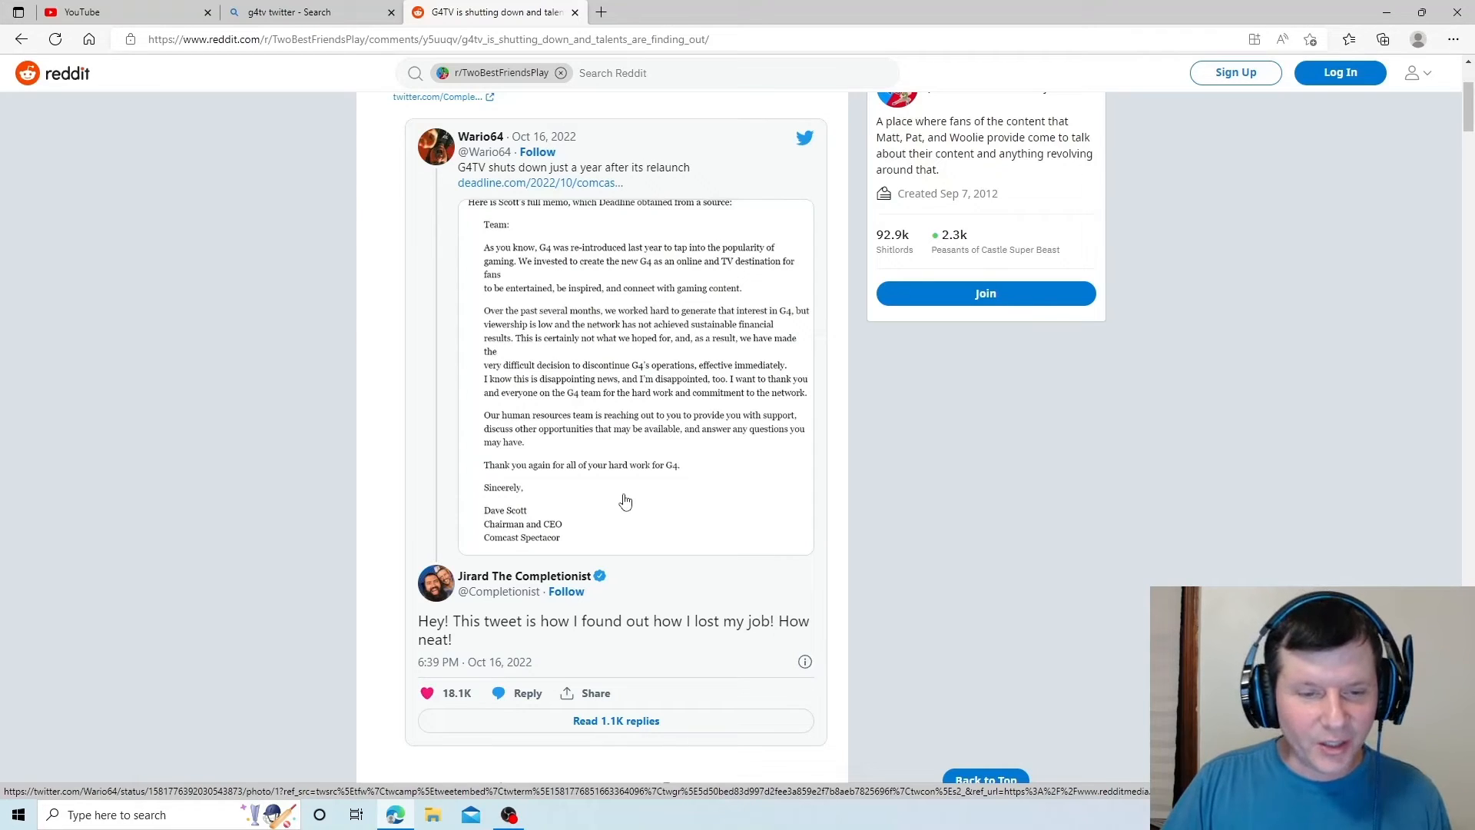
mouse_move(615, 542)
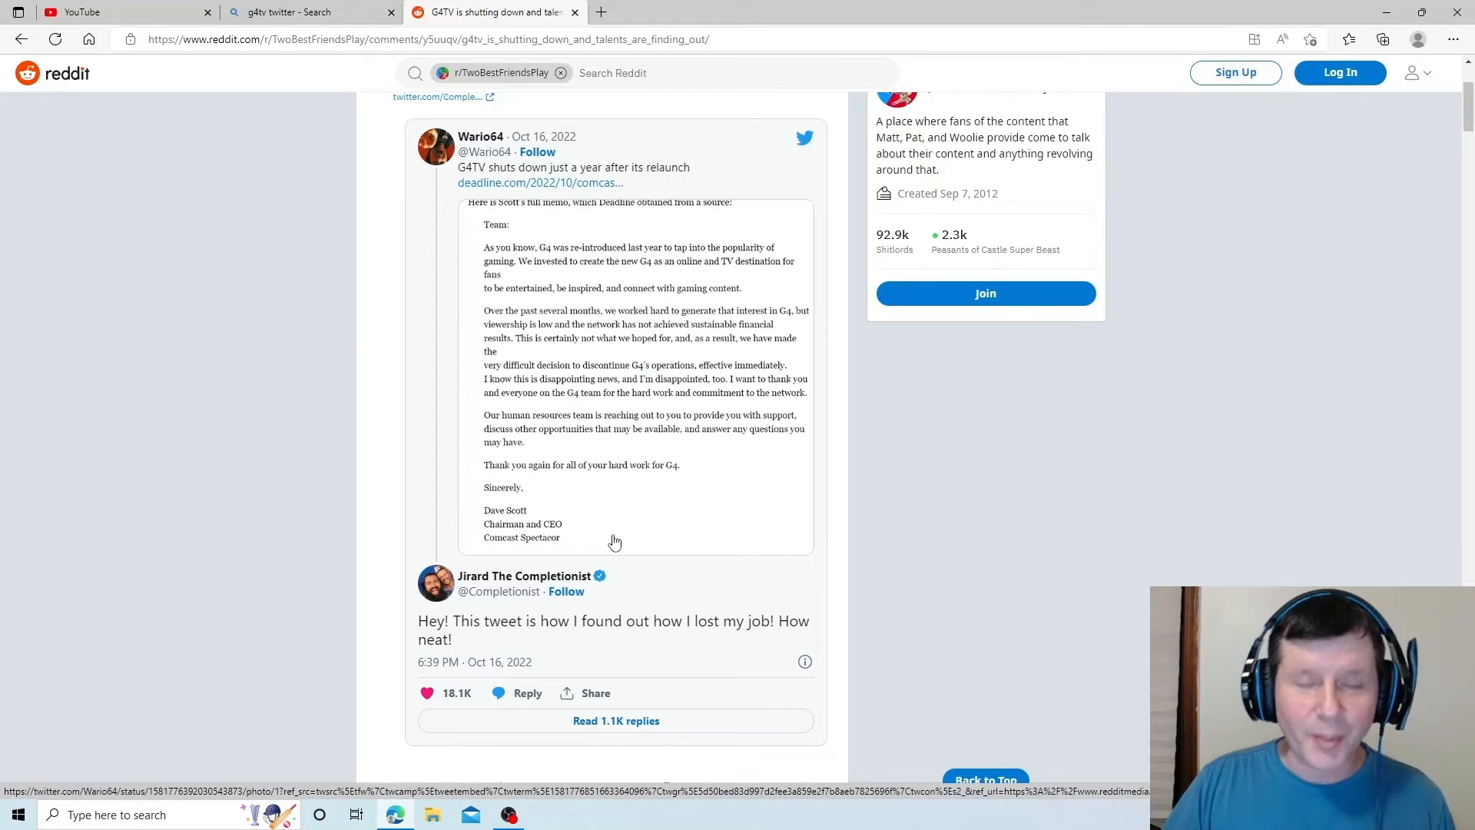
mouse_move(629, 511)
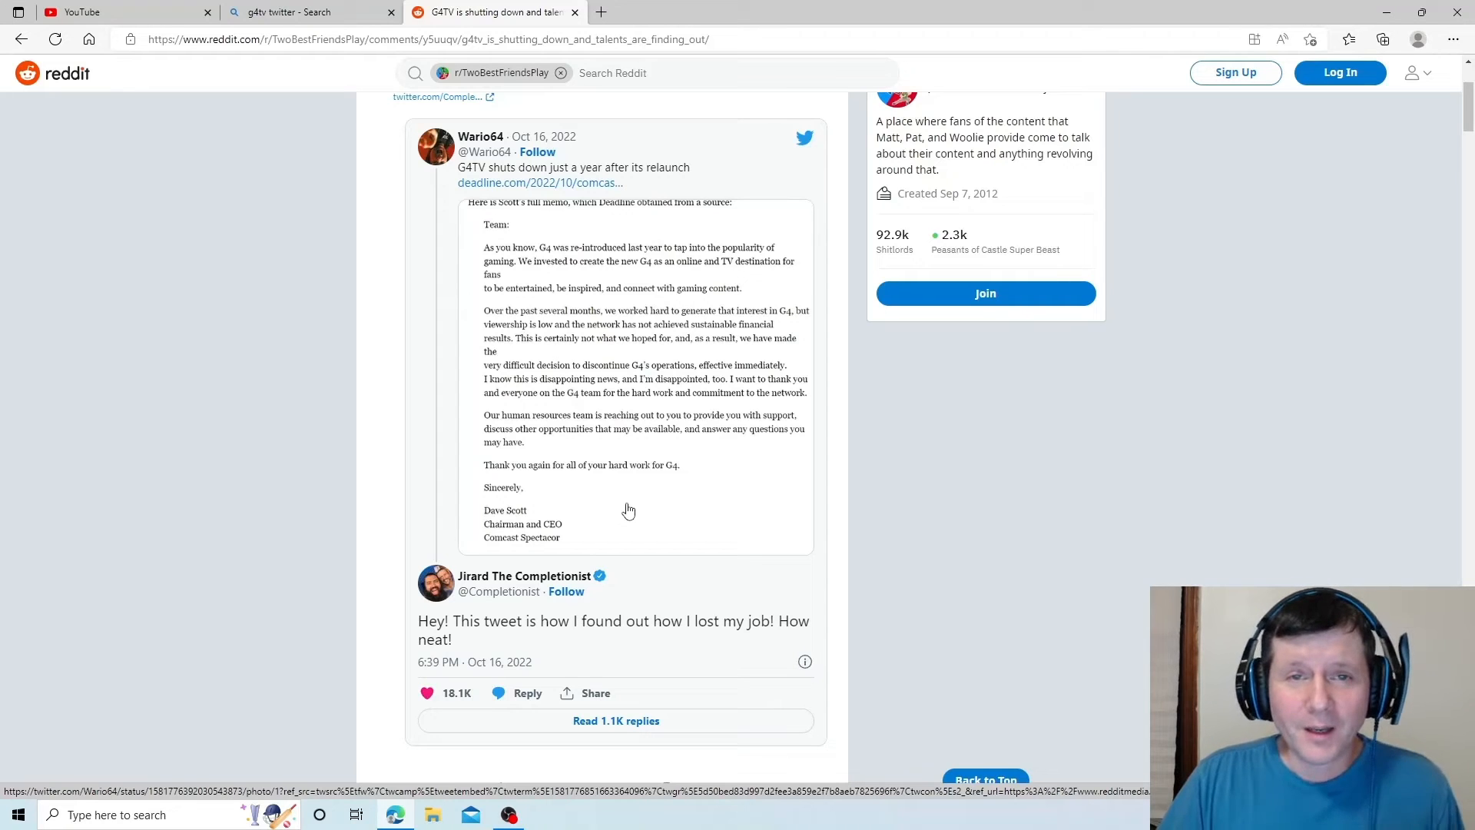